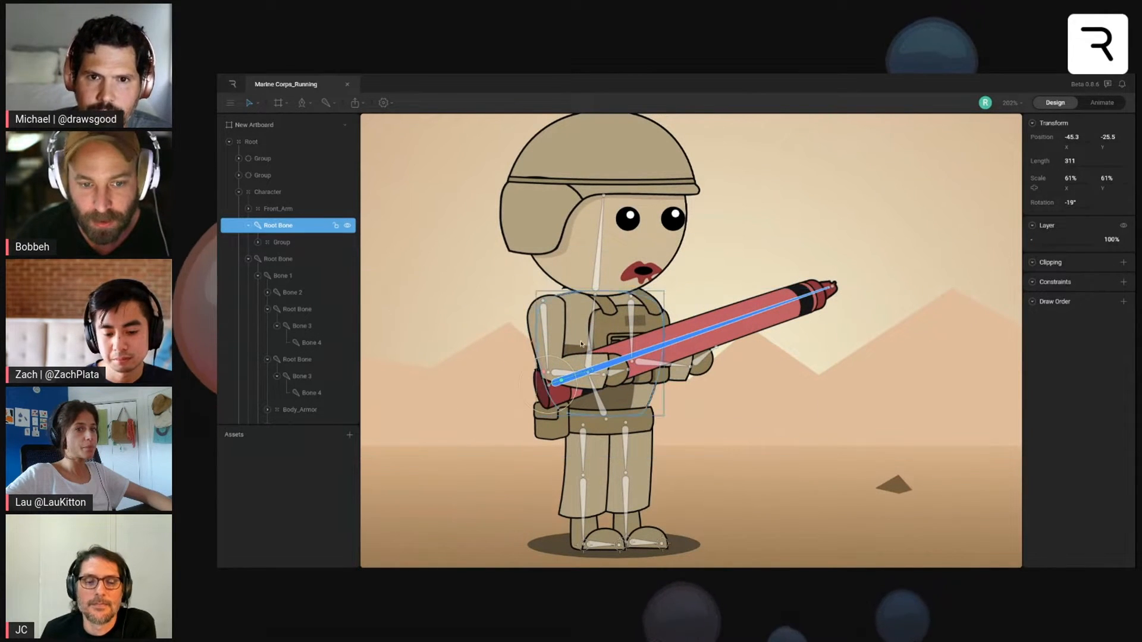
Step: Give Bone 4 at the end of the arm an IK constraint with Bone Count 3
{"action": "left_click", "coordinate": [309, 342]}
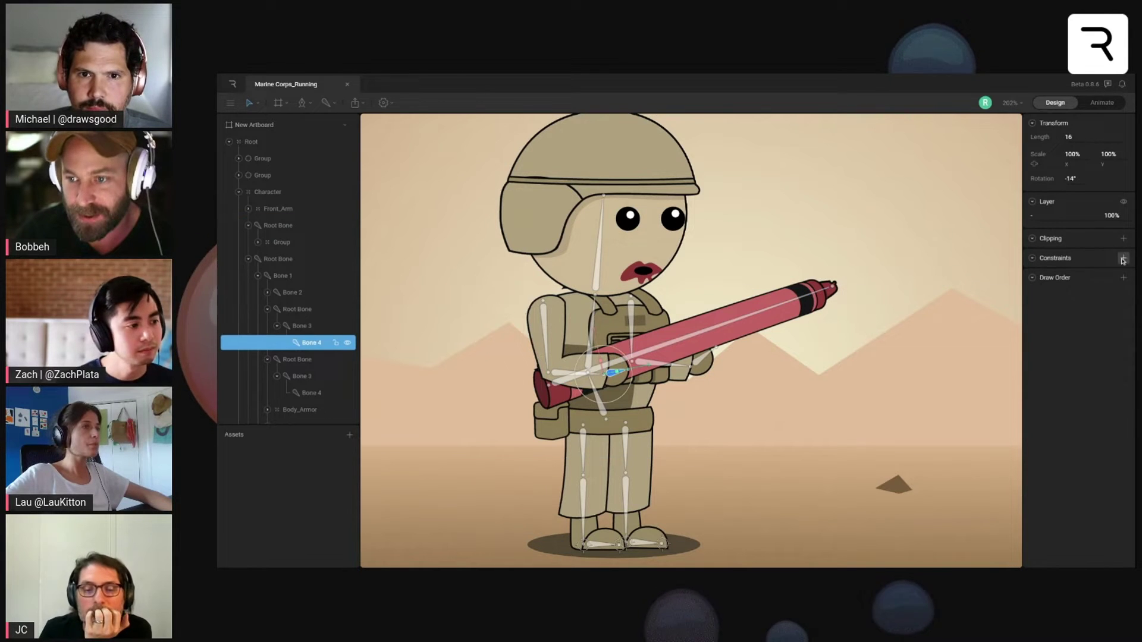
{"action": "left_click", "coordinate": [1124, 259]}
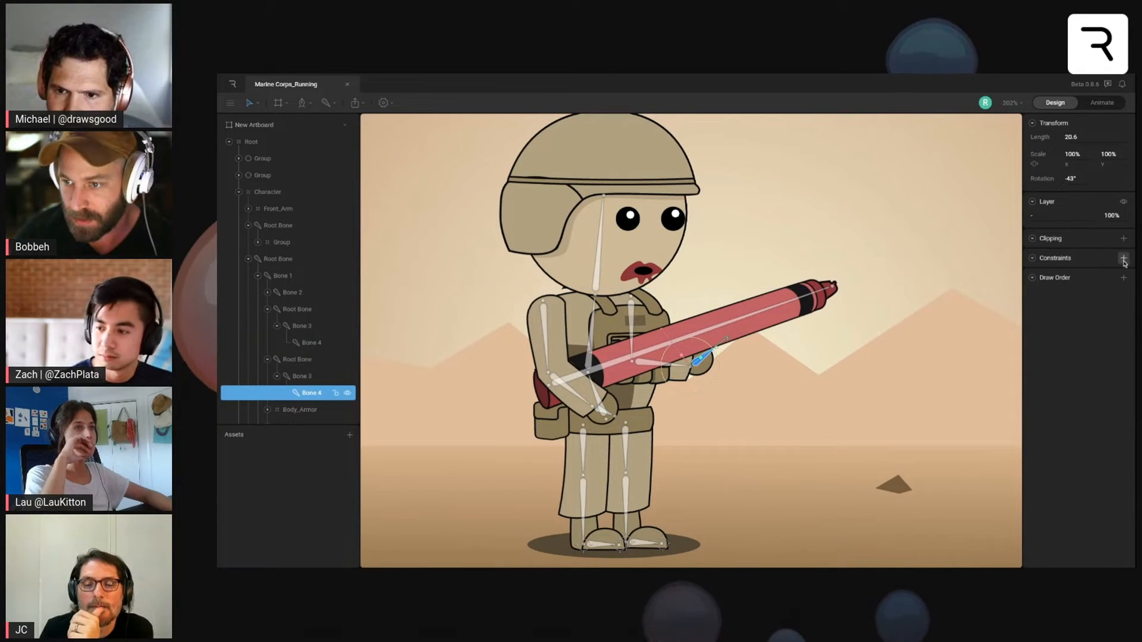
{"action": "left_click", "coordinate": [1124, 258]}
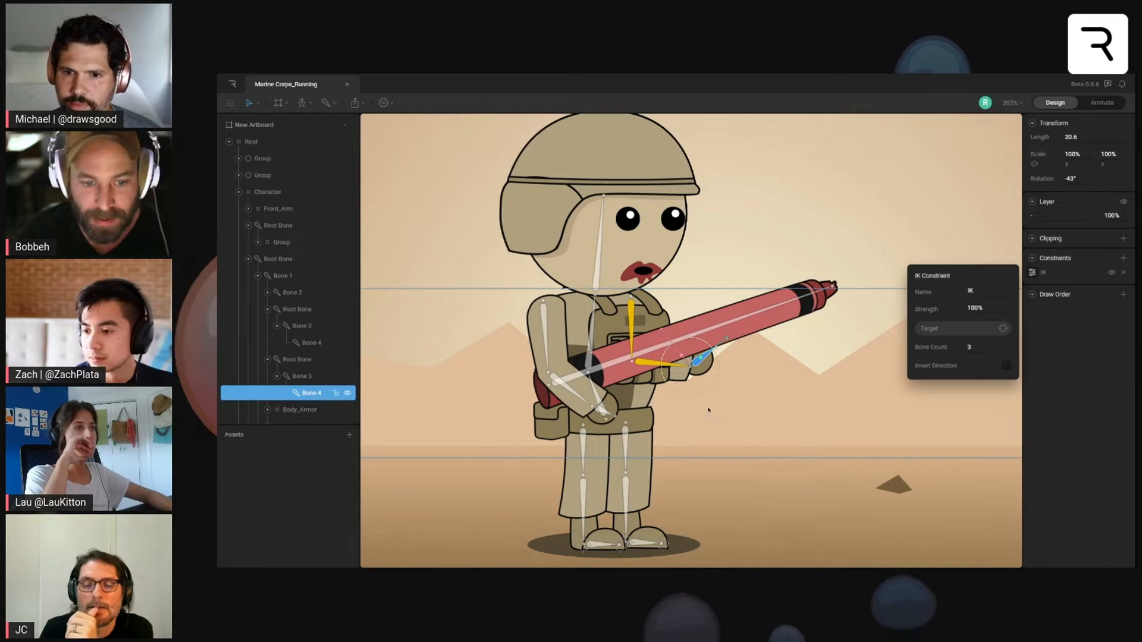
{"action": "left_click", "coordinate": [277, 225]}
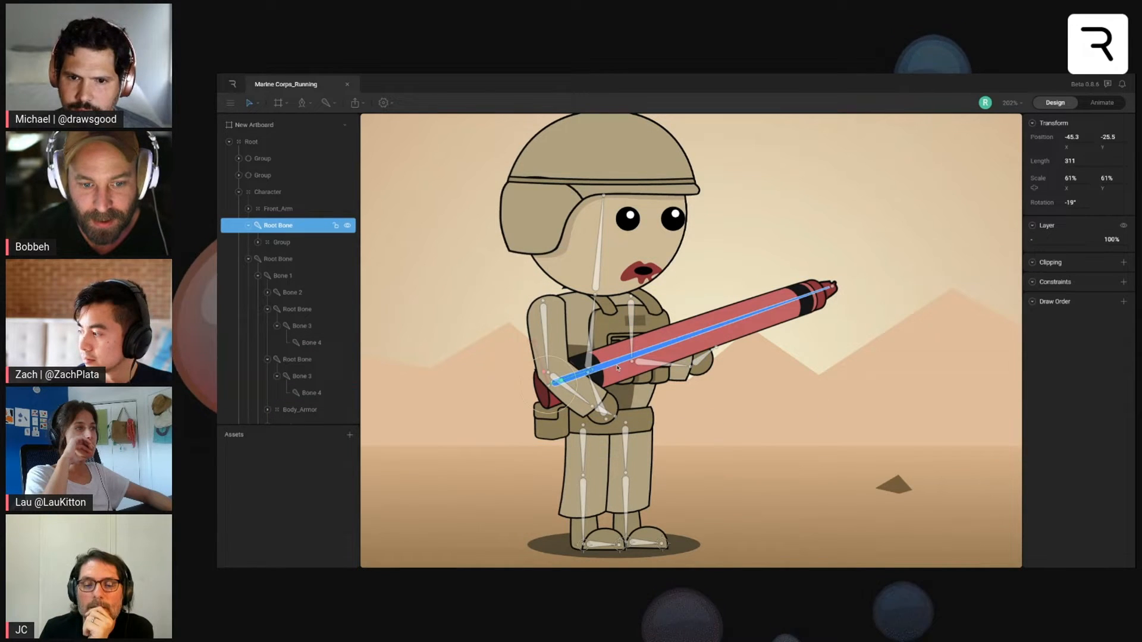
{"action": "left_click", "coordinate": [298, 343]}
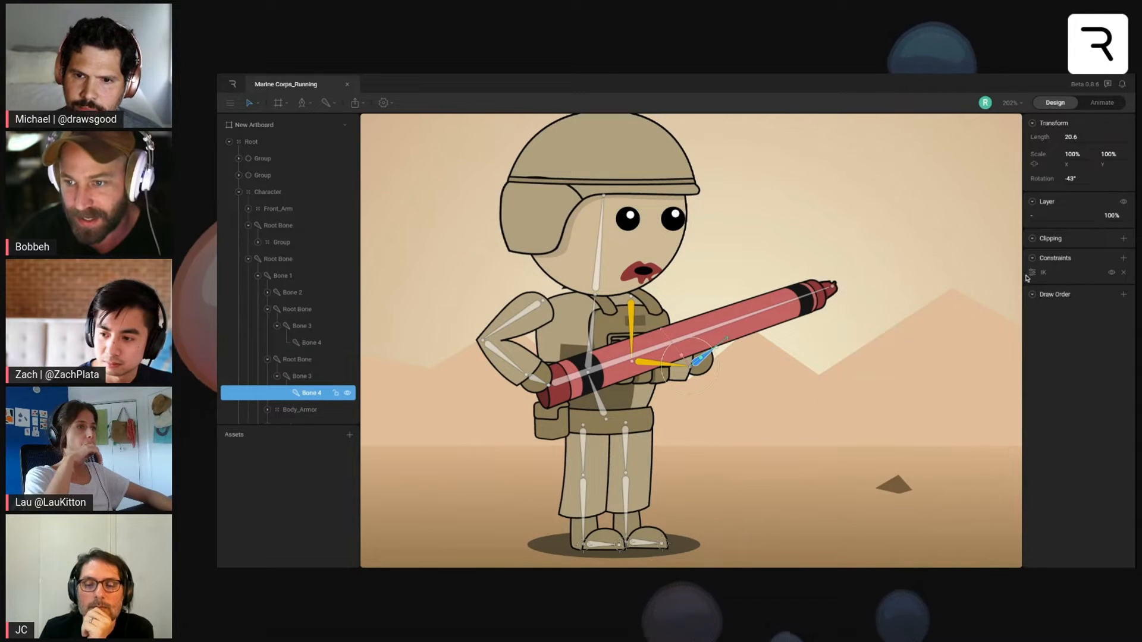
Step: Rotate the crayon's Root Bone to test the IK arm, then restore its resting pose
{"action": "left_click", "coordinate": [1032, 272]}
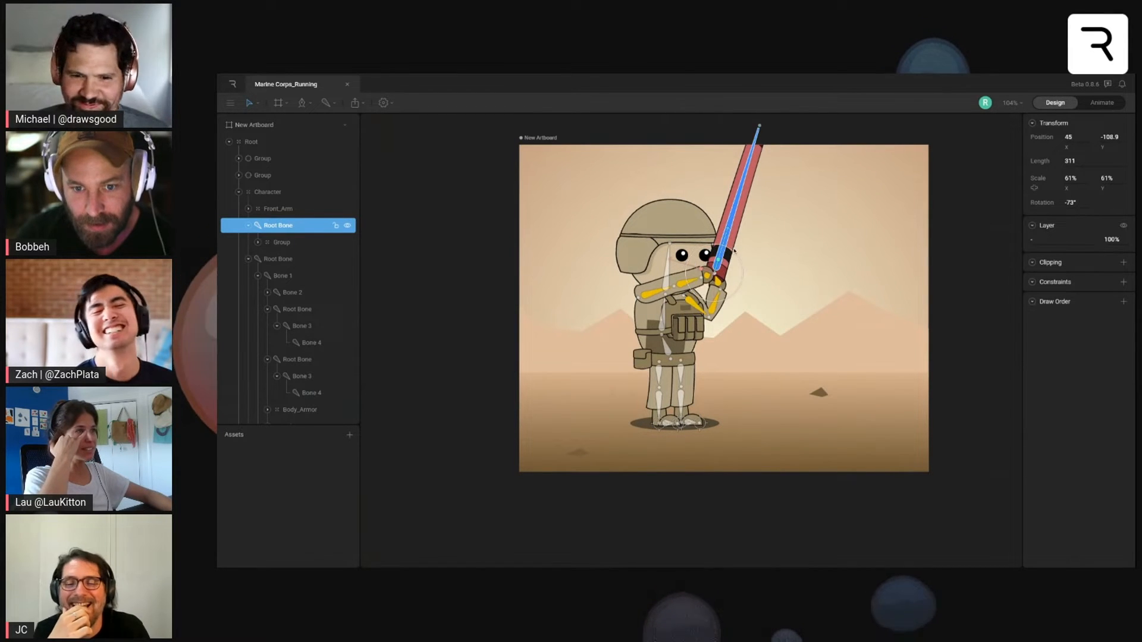
{"action": "left_click", "coordinate": [309, 393]}
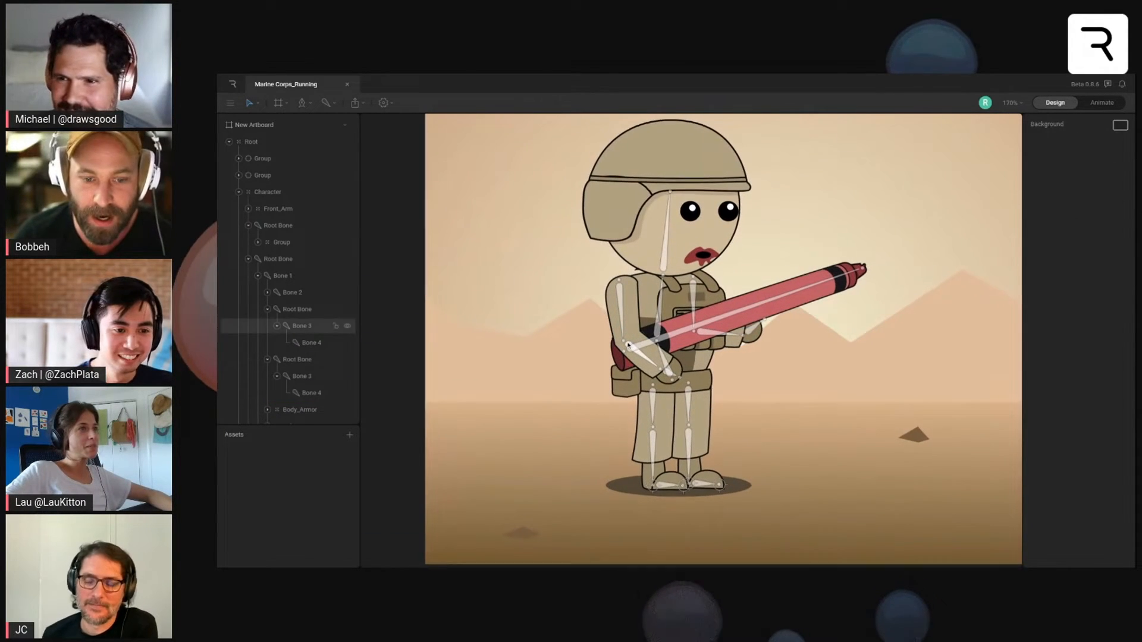
Step: Add two empty Groups with Style set to Target for the hands
{"action": "left_click", "coordinate": [251, 141]}
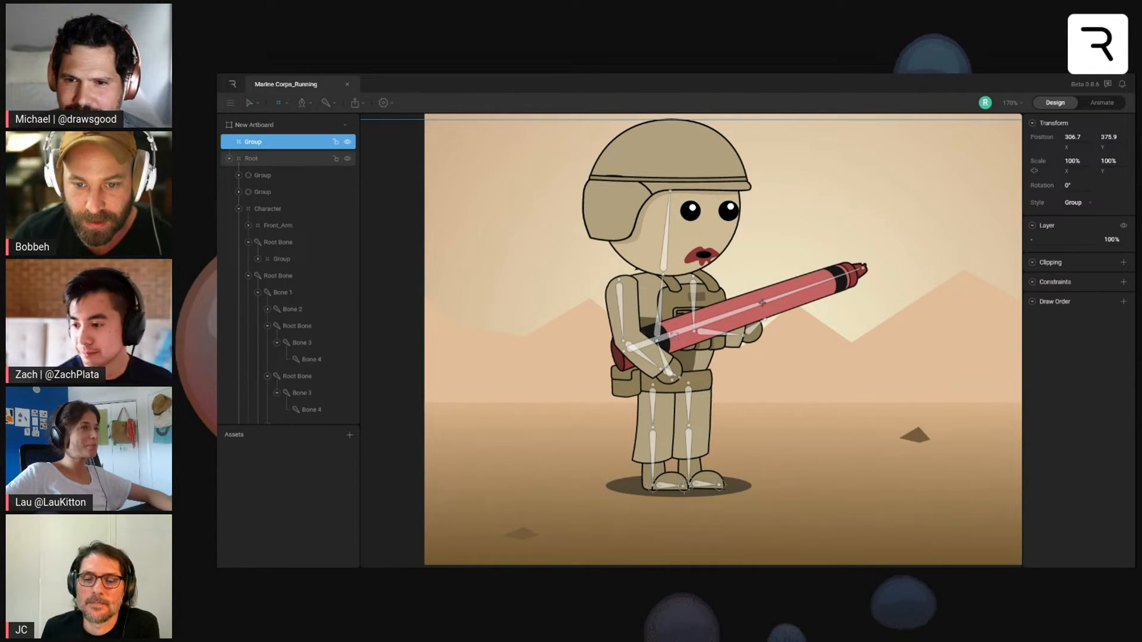
{"action": "left_click", "coordinate": [291, 158]}
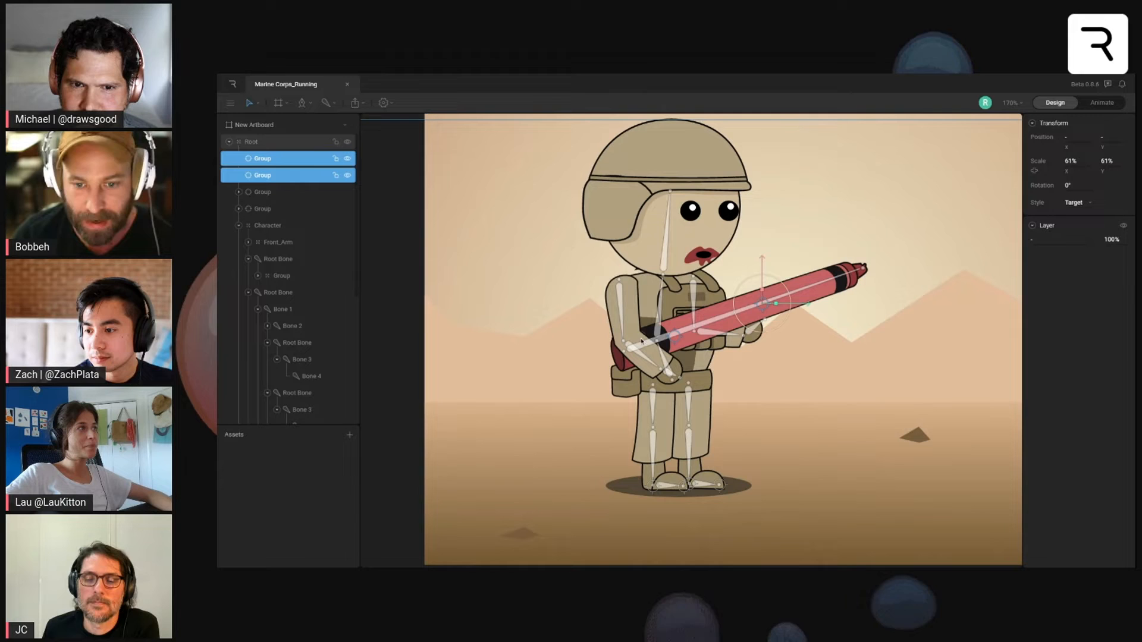
{"action": "scroll", "scroll_direction": "up", "scroll_amount": 3}
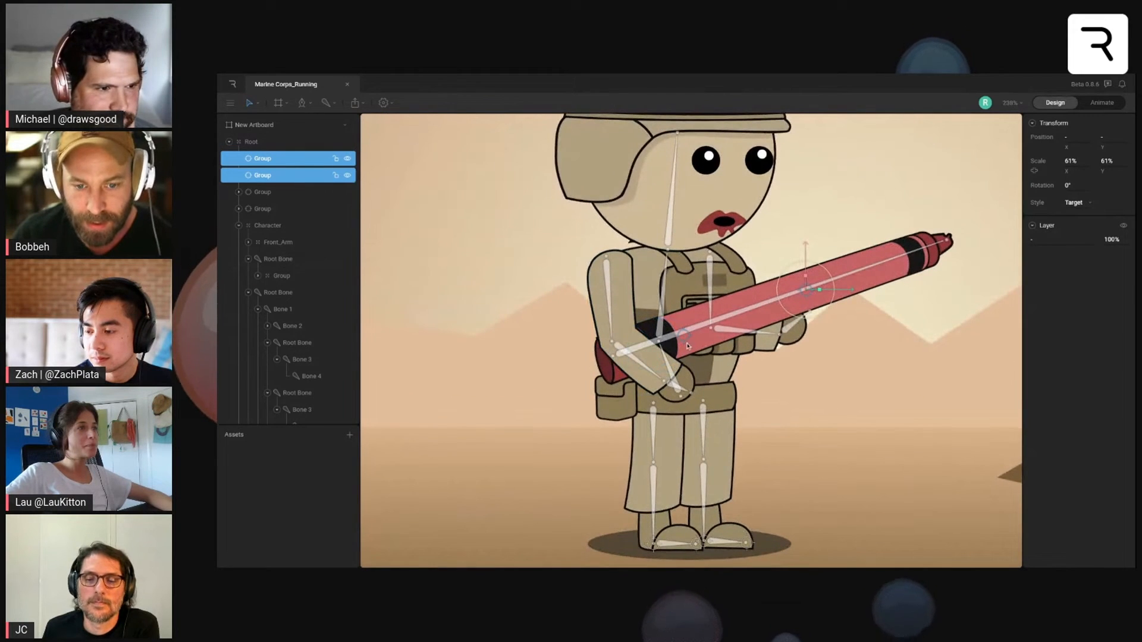
Step: Move one target group onto the front hand's grip on the crayon
{"action": "left_click", "coordinate": [261, 175]}
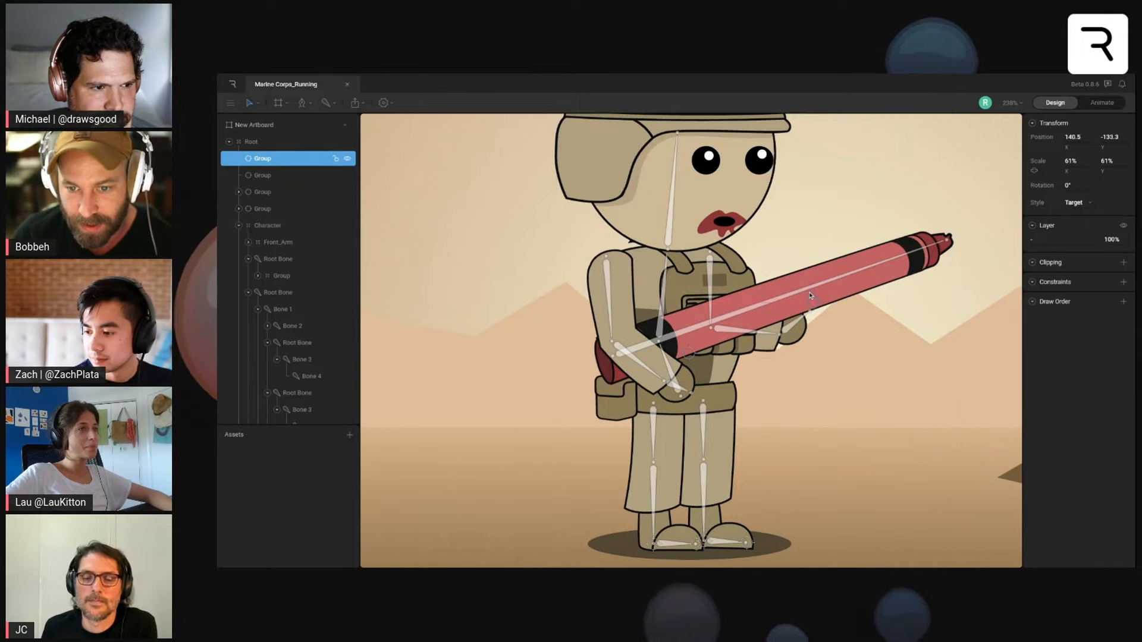
{"action": "left_click", "coordinate": [267, 225]}
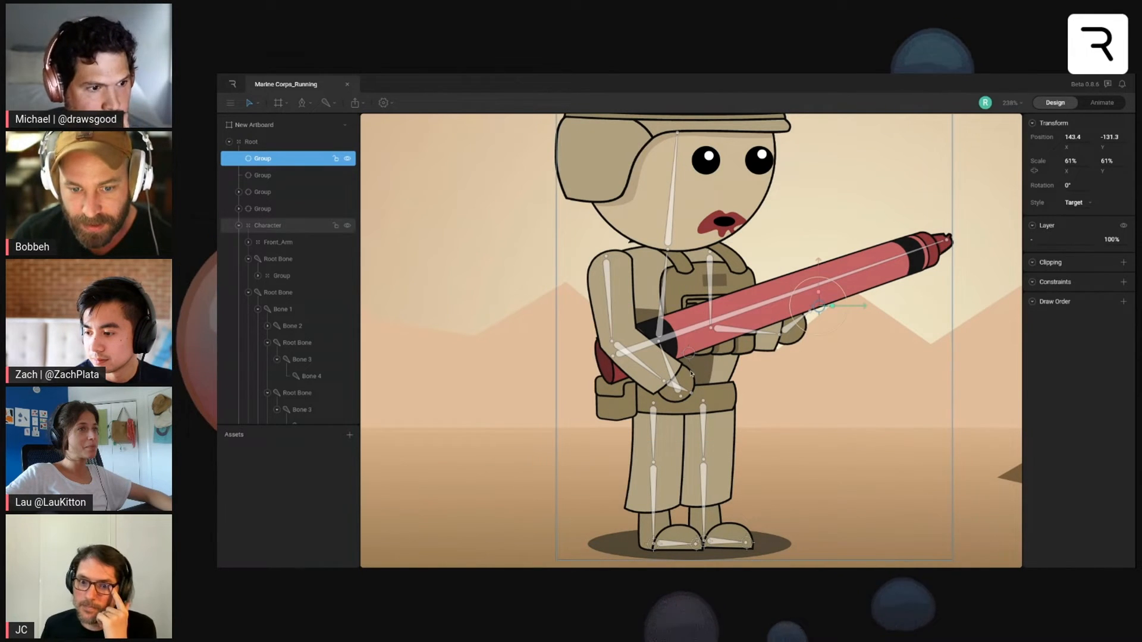
{"action": "left_click", "coordinate": [301, 375]}
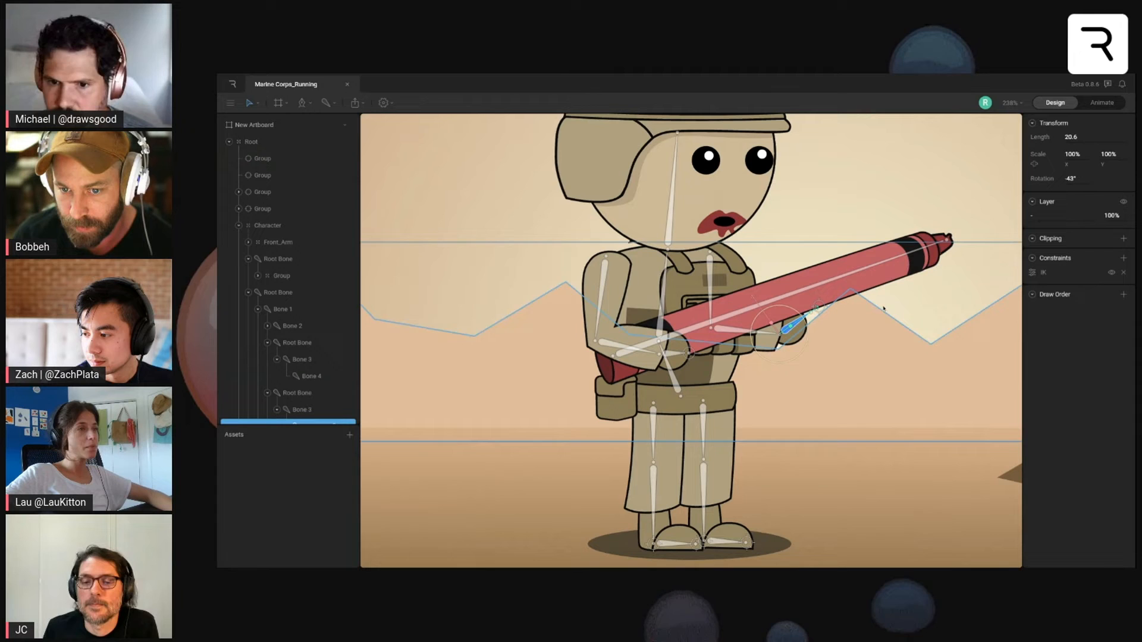
Step: Set Bone 4's IK constraint Target to the new Group under the crayon's root bone
{"action": "left_click", "coordinate": [1043, 271]}
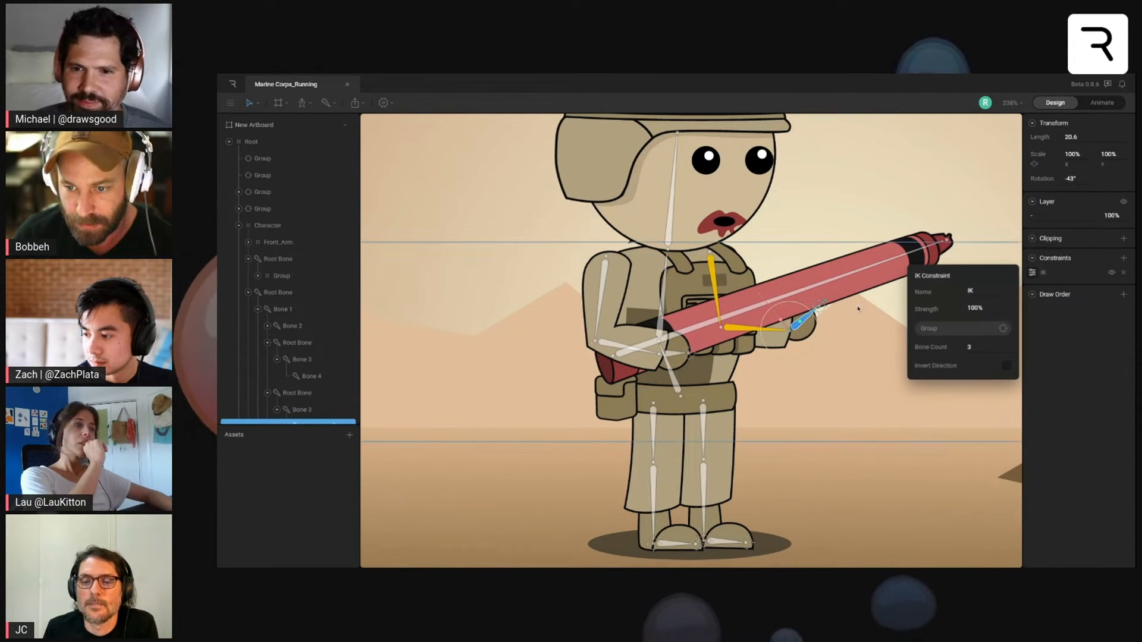
{"action": "scroll", "scroll_direction": "up", "scroll_amount": 3}
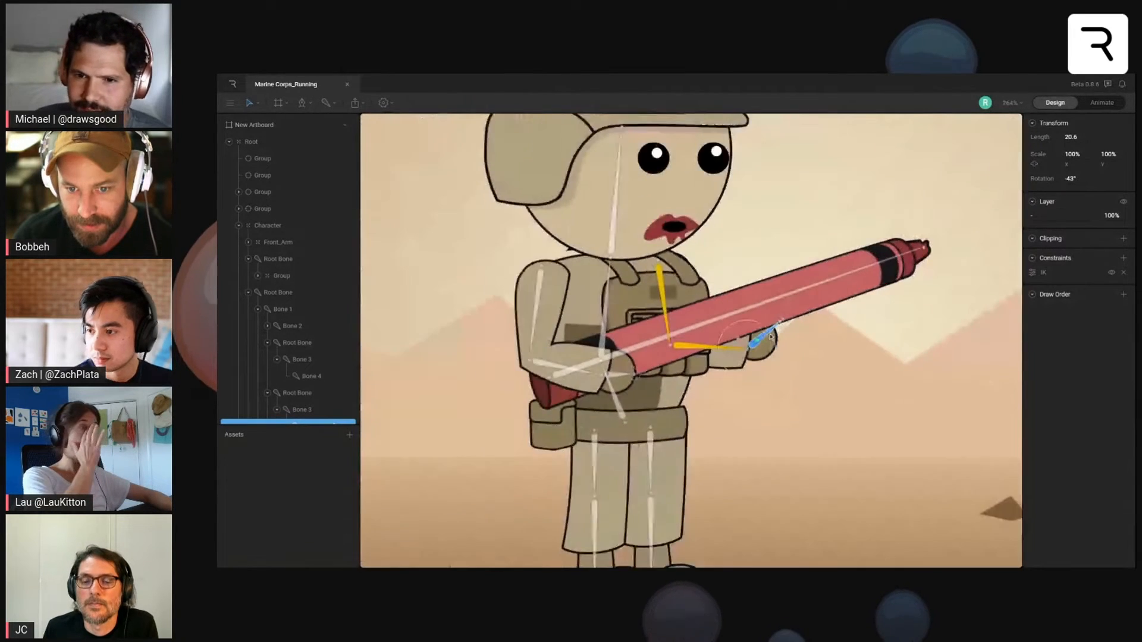
{"action": "left_click", "coordinate": [278, 258]}
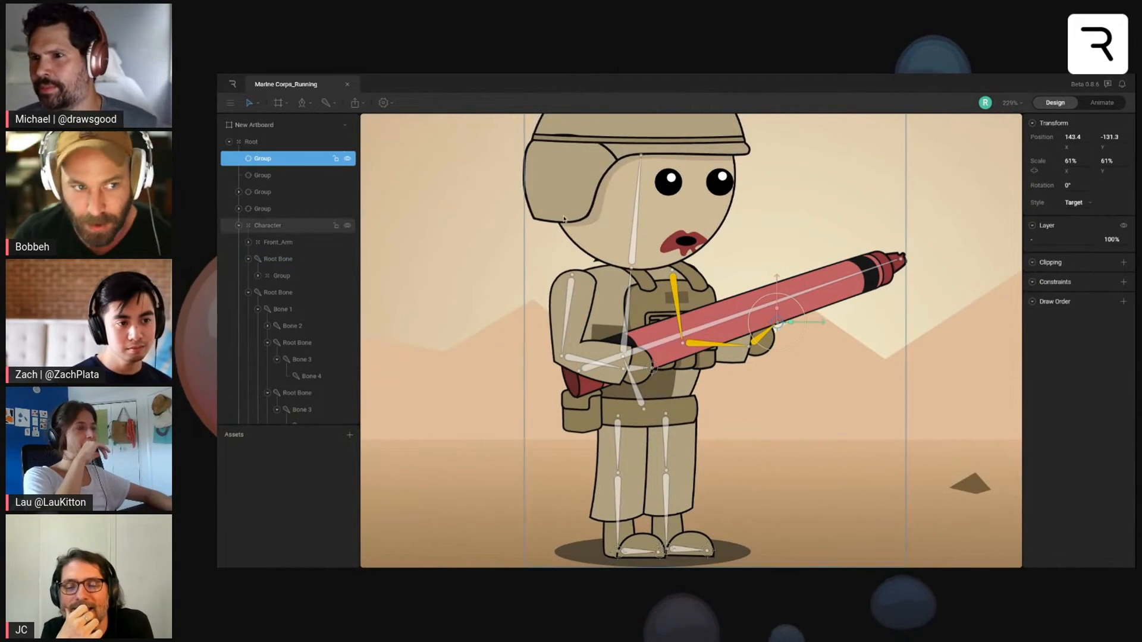
{"action": "left_click", "coordinate": [260, 175]}
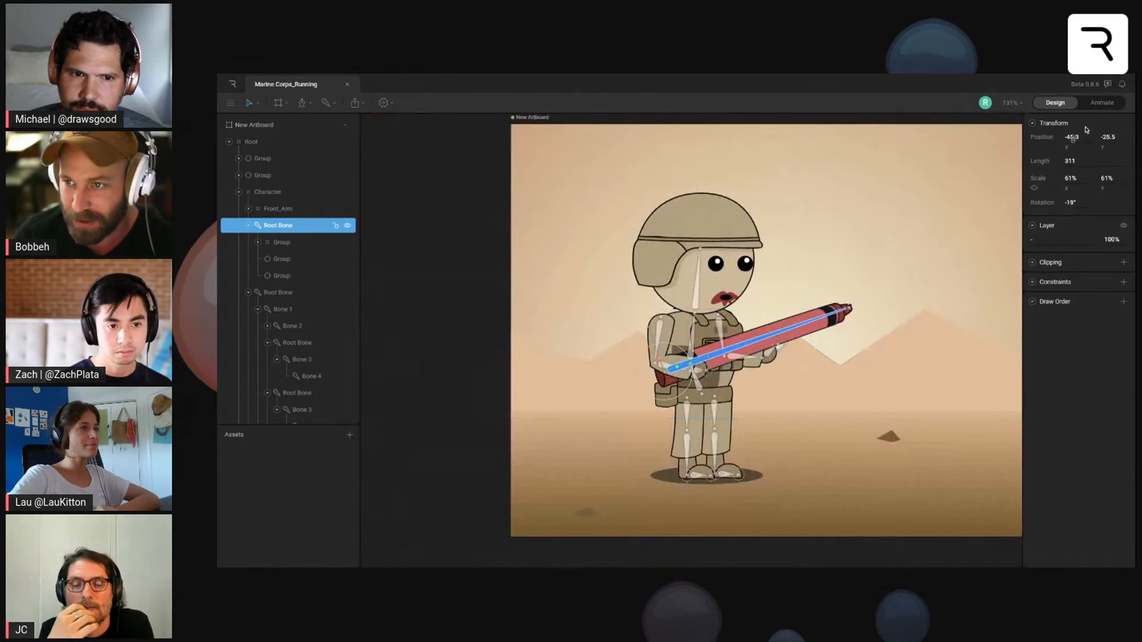
Step: In the Run animation, key the crayon end Path's Scale X at 89%
{"action": "left_click", "coordinate": [1101, 103]}
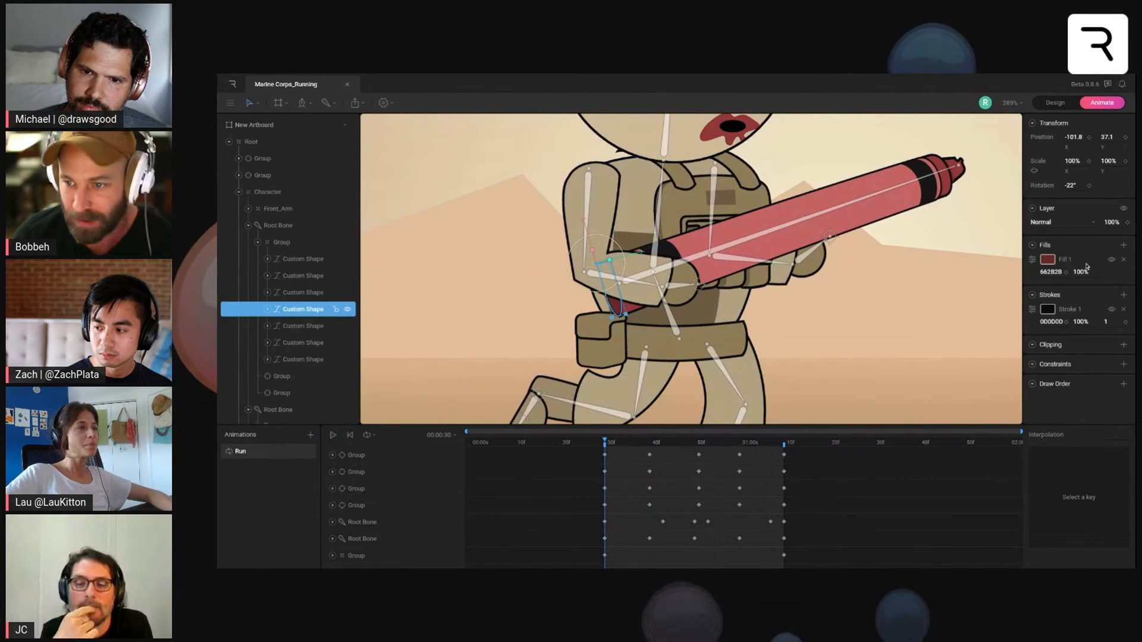
{"action": "left_click", "coordinate": [297, 326]}
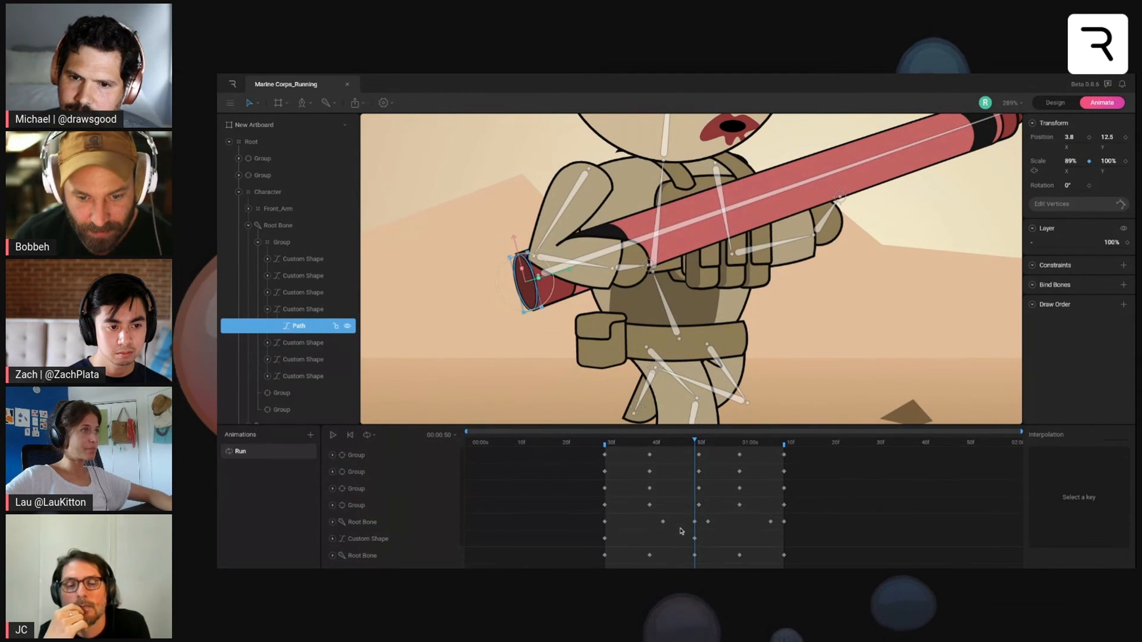
Step: Select the crayon end Custom Shape and play back Run to review the soldier running
{"action": "scroll", "scroll_direction": "down", "scroll_amount": 3}
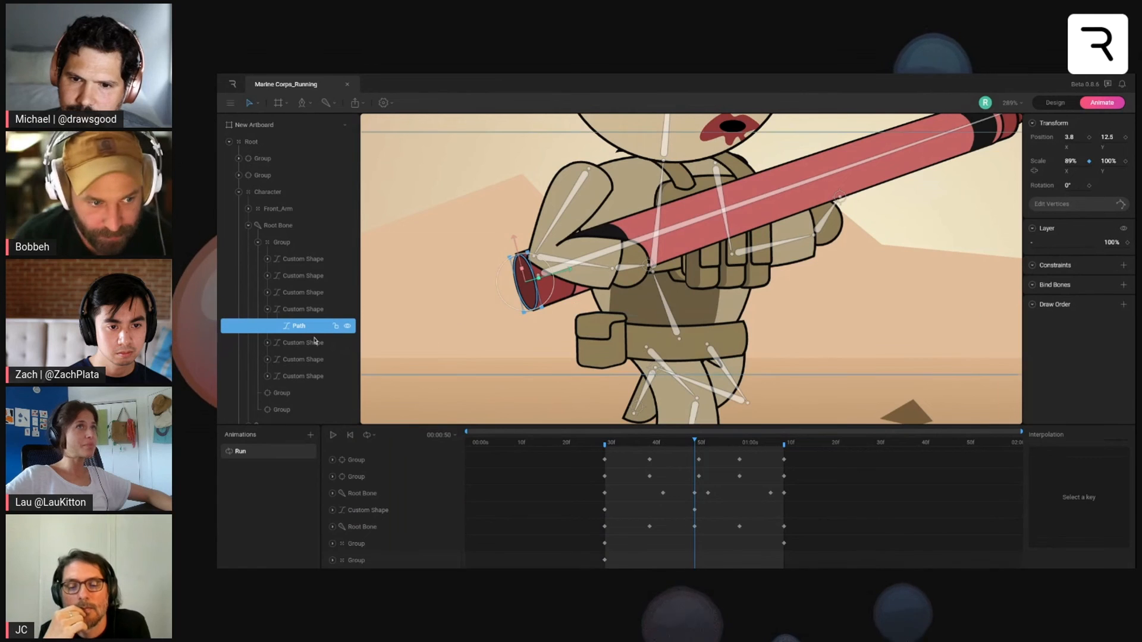
{"action": "left_click", "coordinate": [303, 309]}
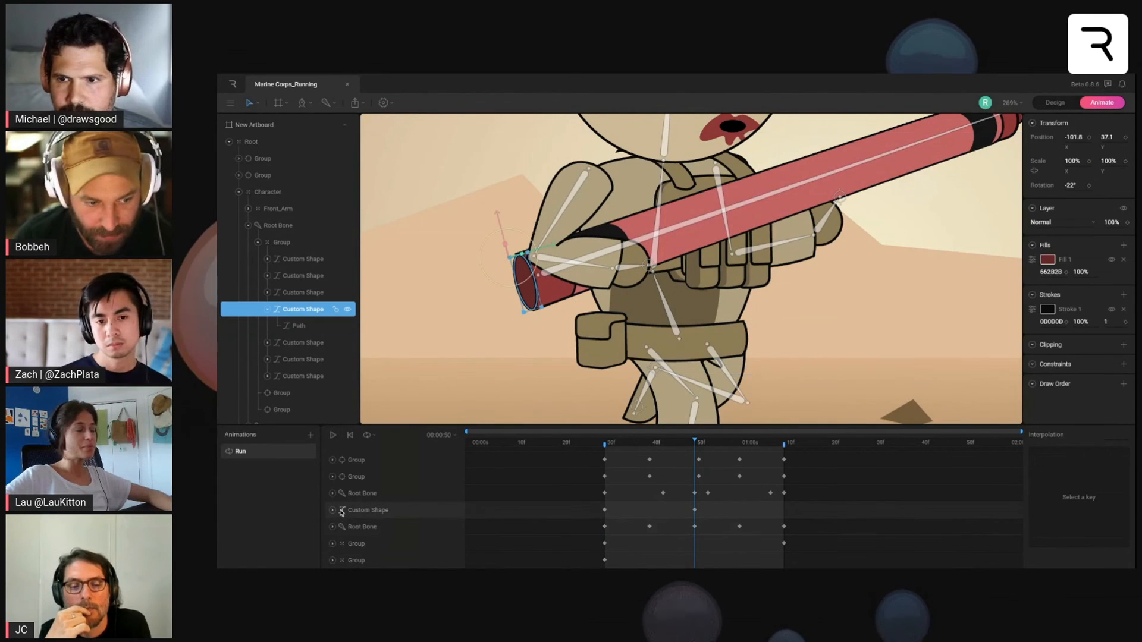
{"action": "left_click", "coordinate": [298, 326]}
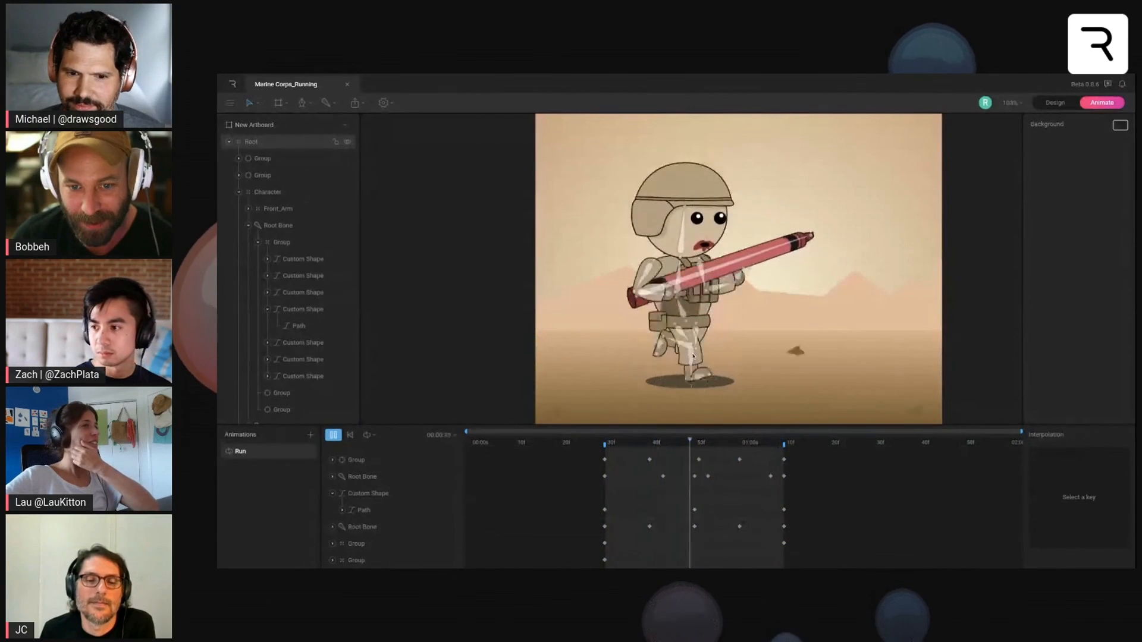
{"action": "left_click", "coordinate": [332, 435]}
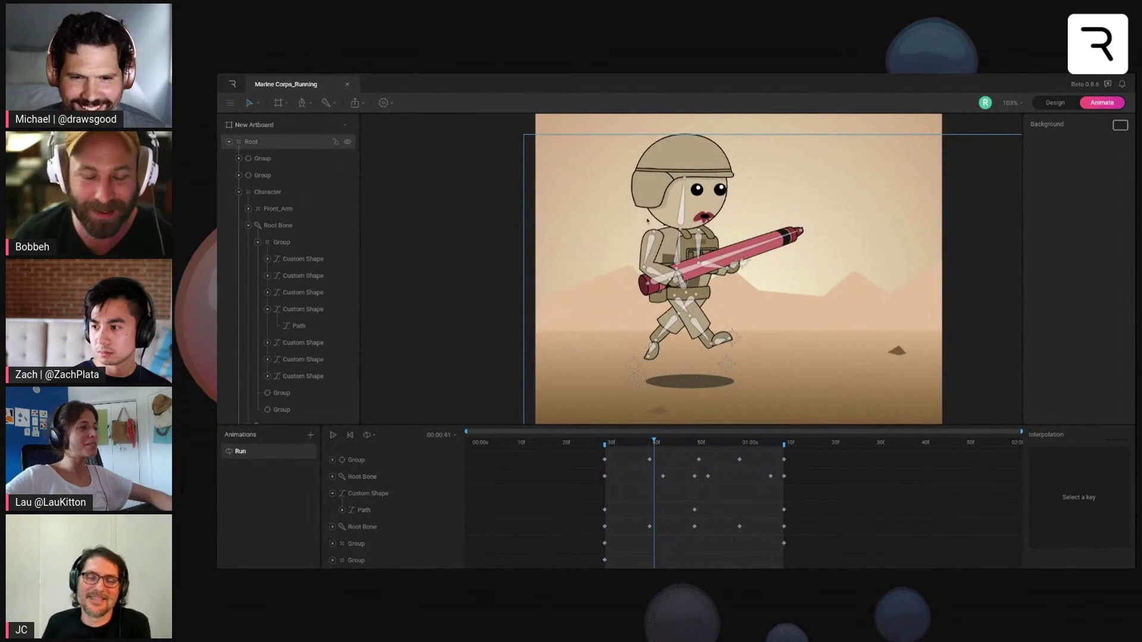